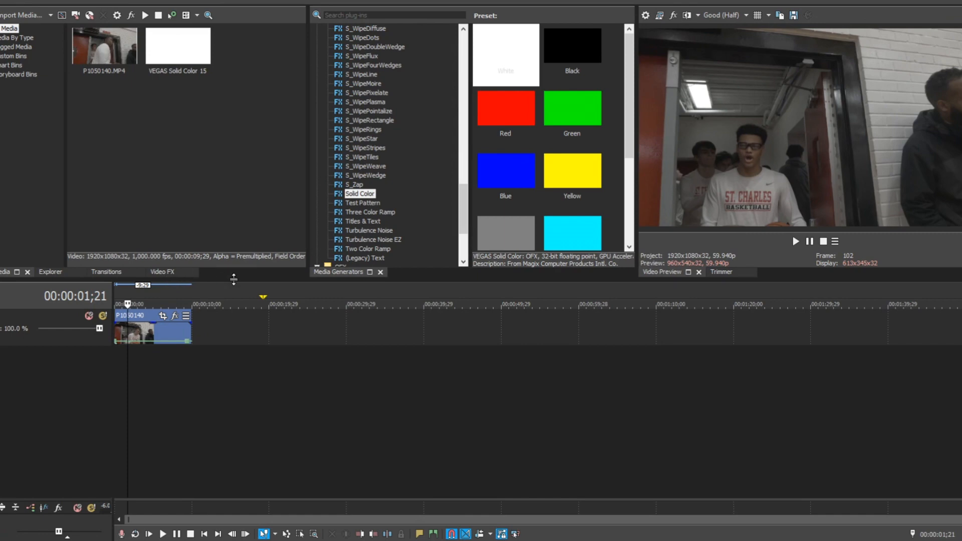
pyautogui.moveTo(155, 296)
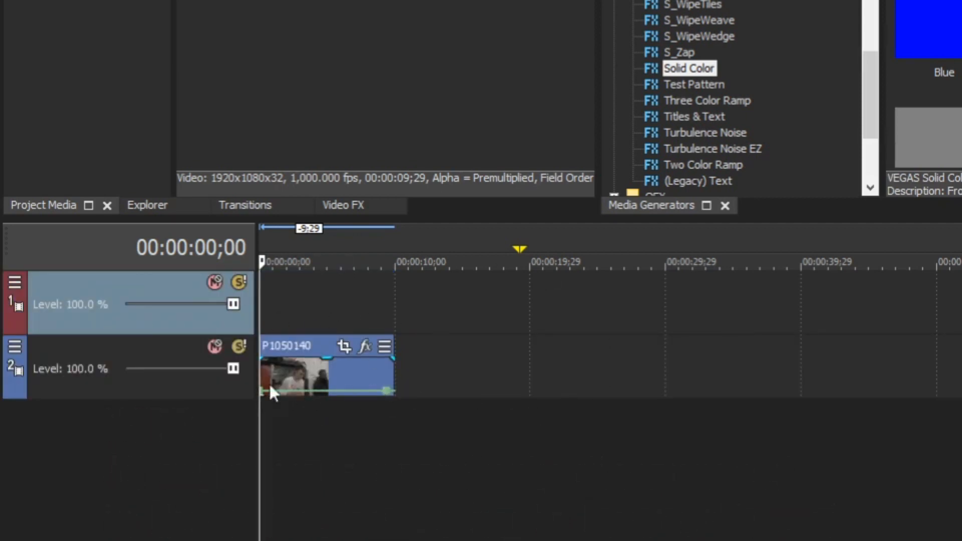
pyautogui.moveTo(665, 379)
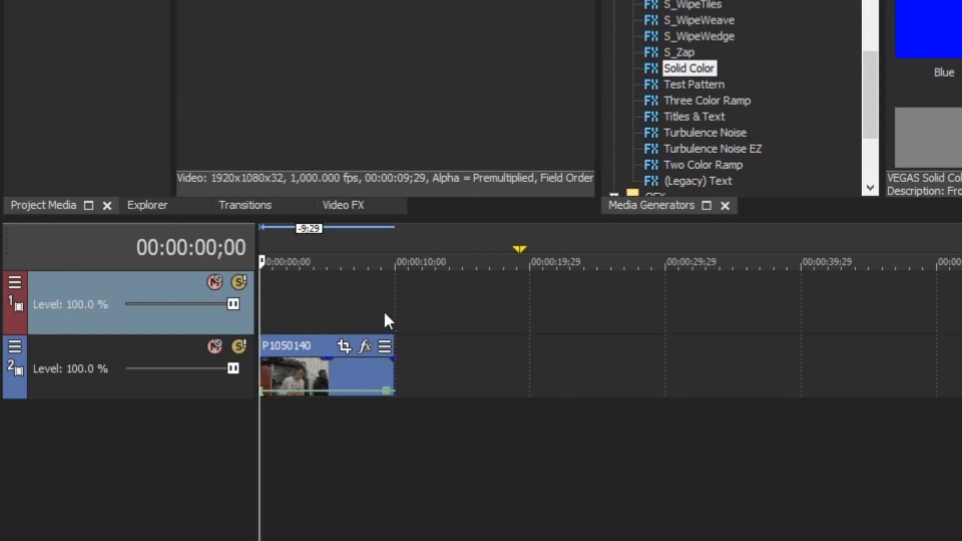
pyautogui.moveTo(449, 434)
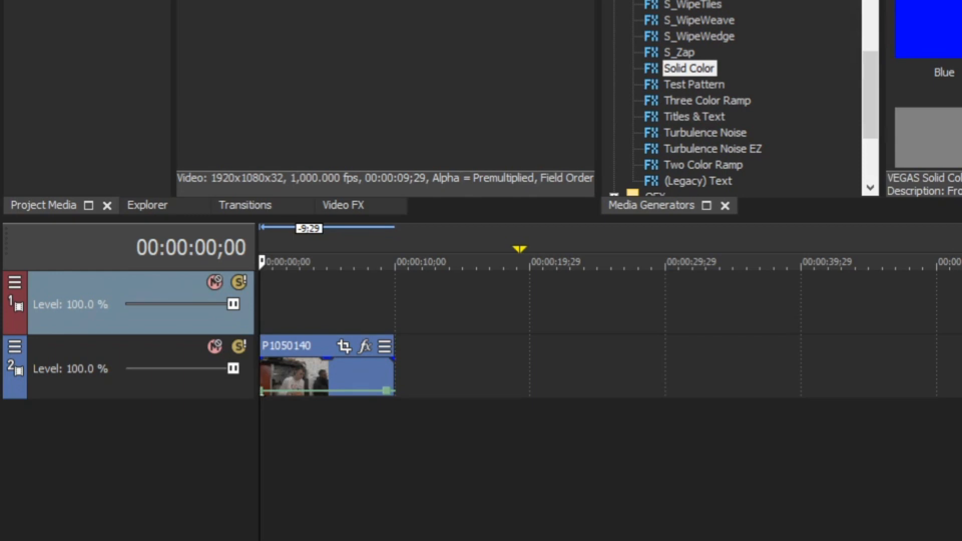
pyautogui.moveTo(782, 156)
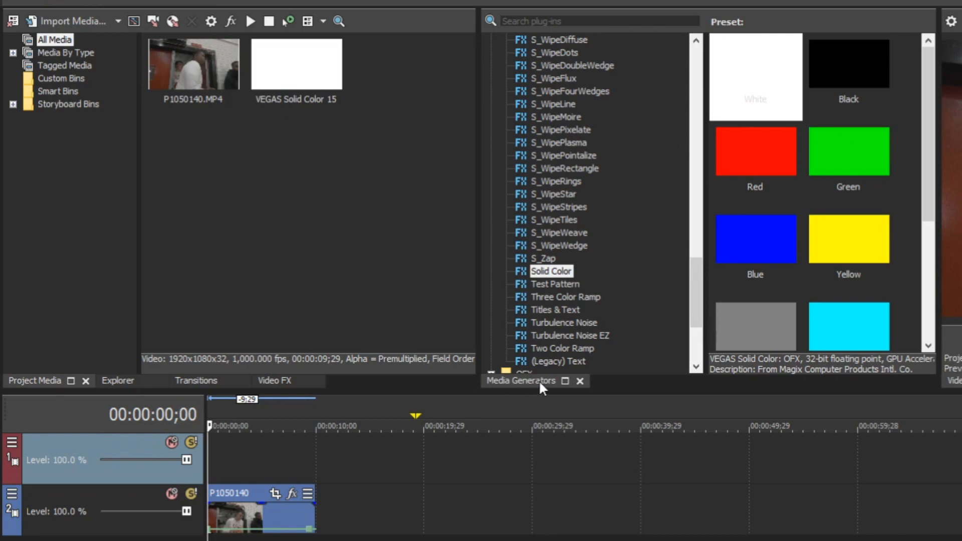
pyautogui.moveTo(533, 409)
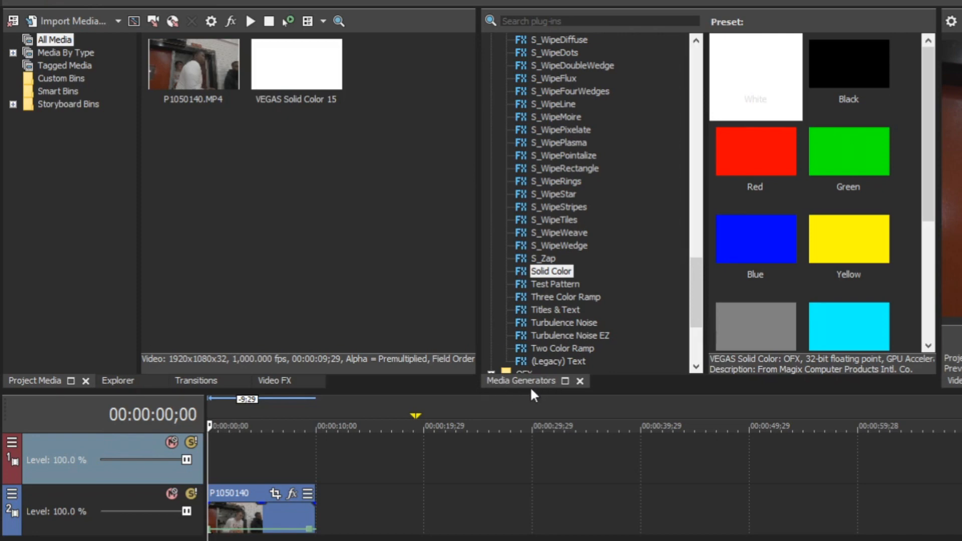
pyautogui.moveTo(176, 394)
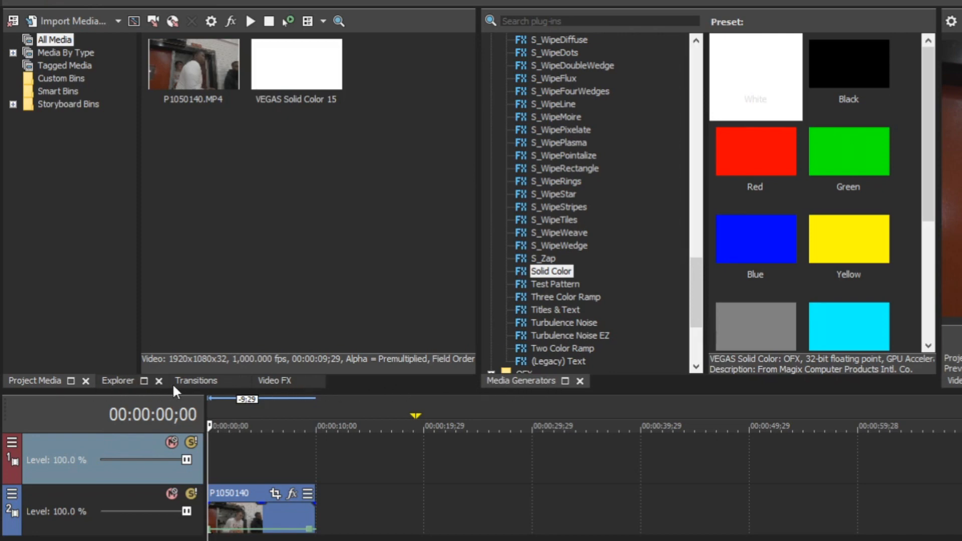
pyautogui.moveTo(599, 383)
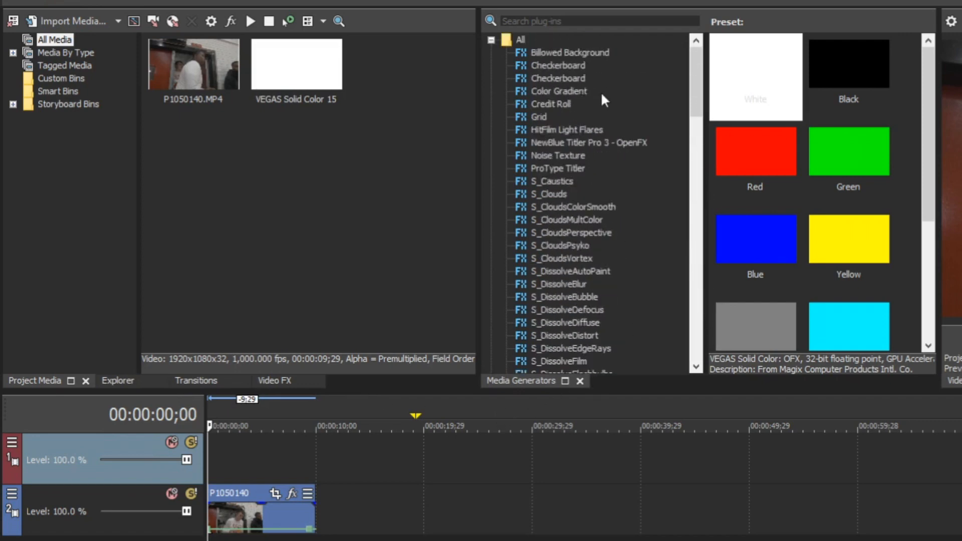
# - Scroll the Media Generators presets down to the Solid Color White preset
pyautogui.scroll(-3)
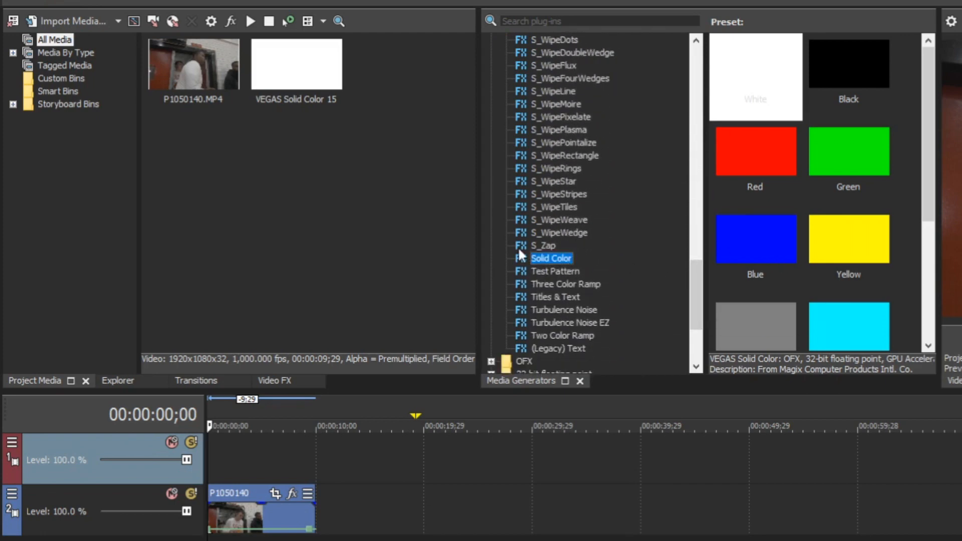
pyautogui.scroll(-3)
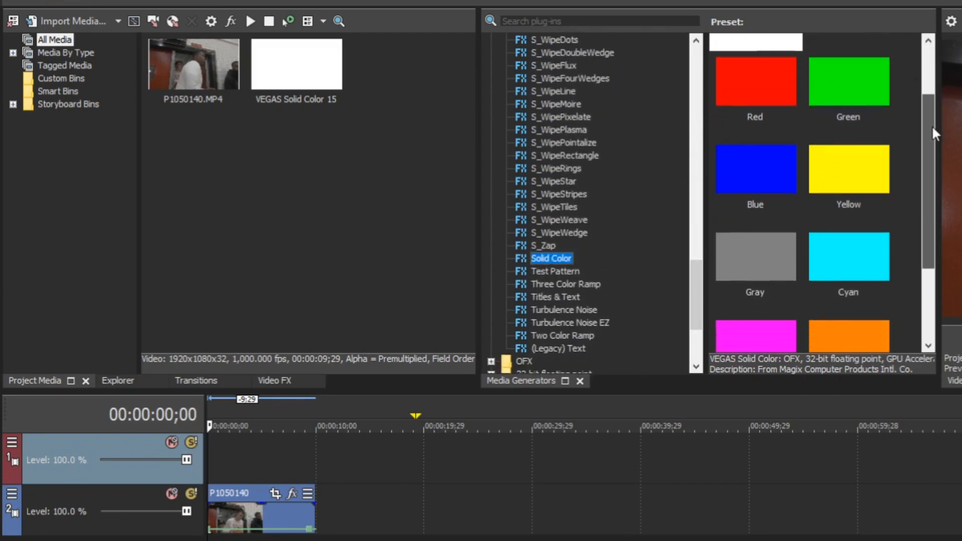
pyautogui.scroll(-3)
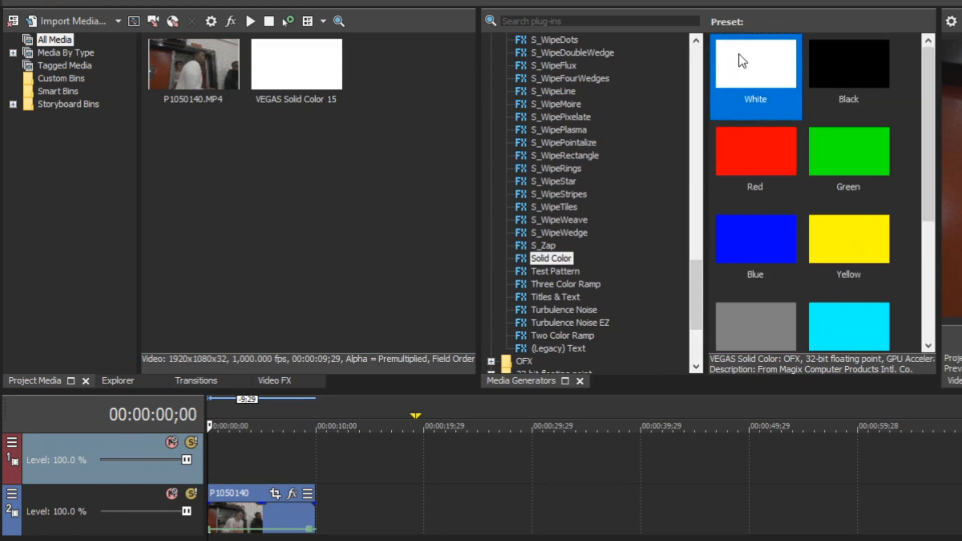
pyautogui.moveTo(778, 98)
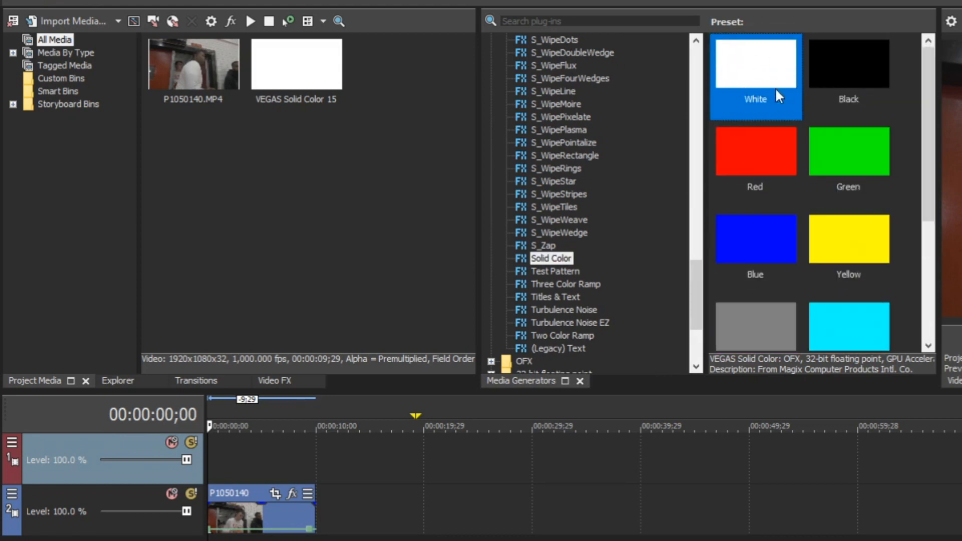
pyautogui.moveTo(783, 78)
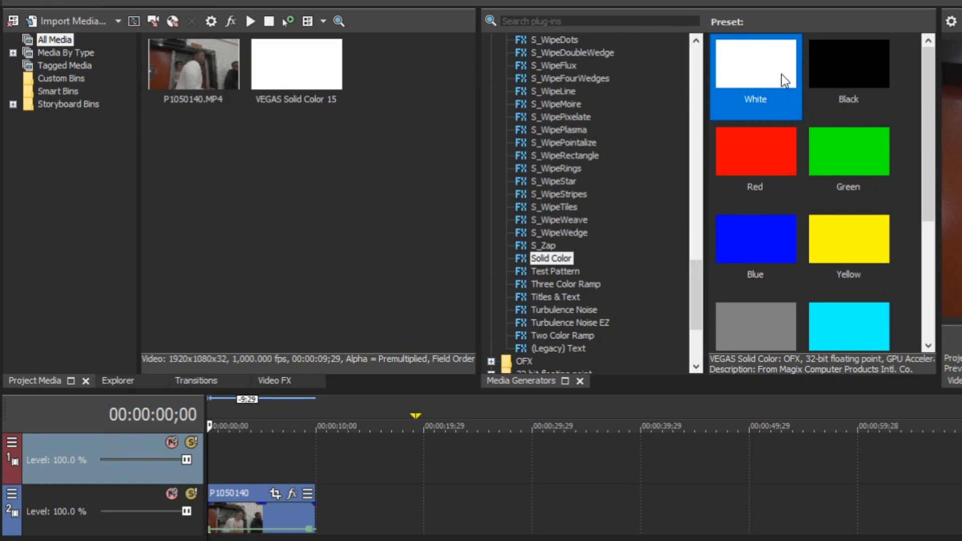
pyautogui.moveTo(765, 77)
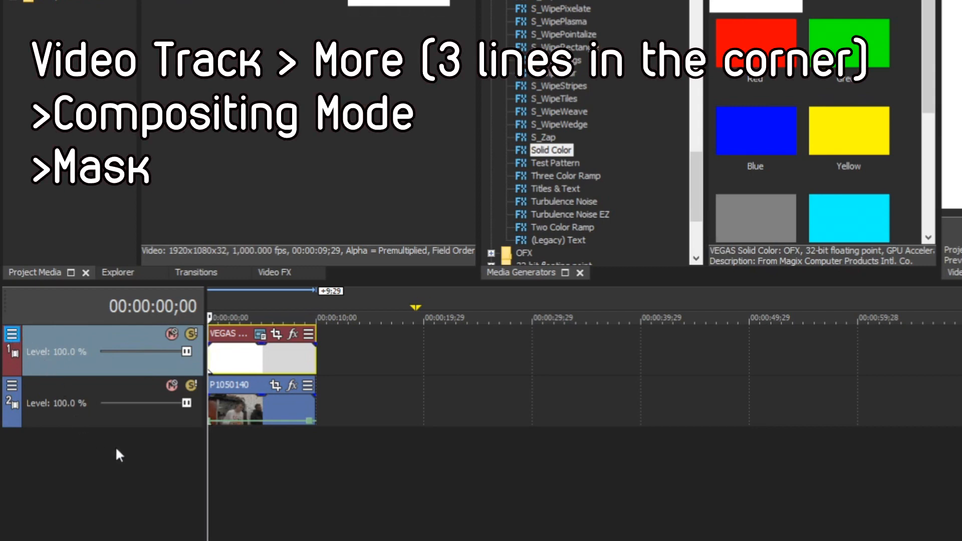
pyautogui.moveTo(248, 256)
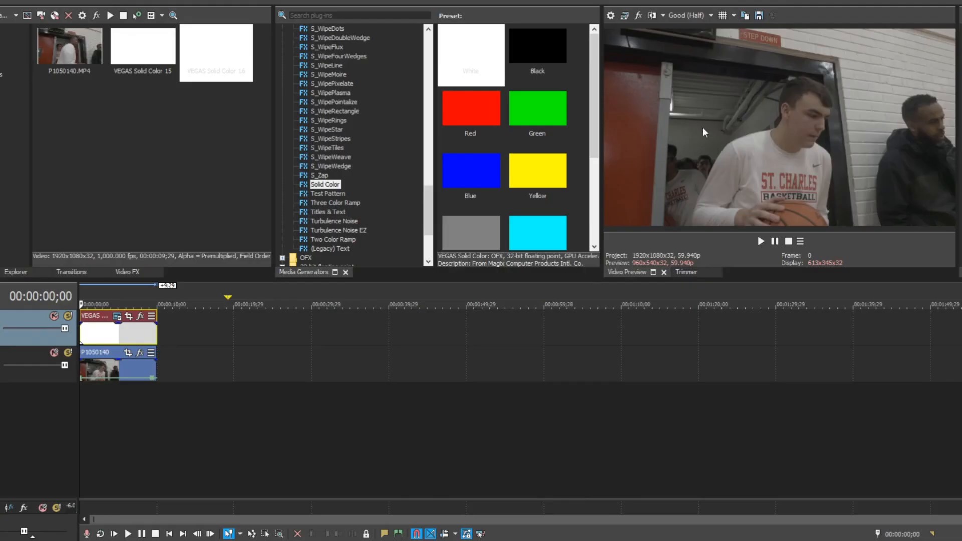
pyautogui.moveTo(777, 103)
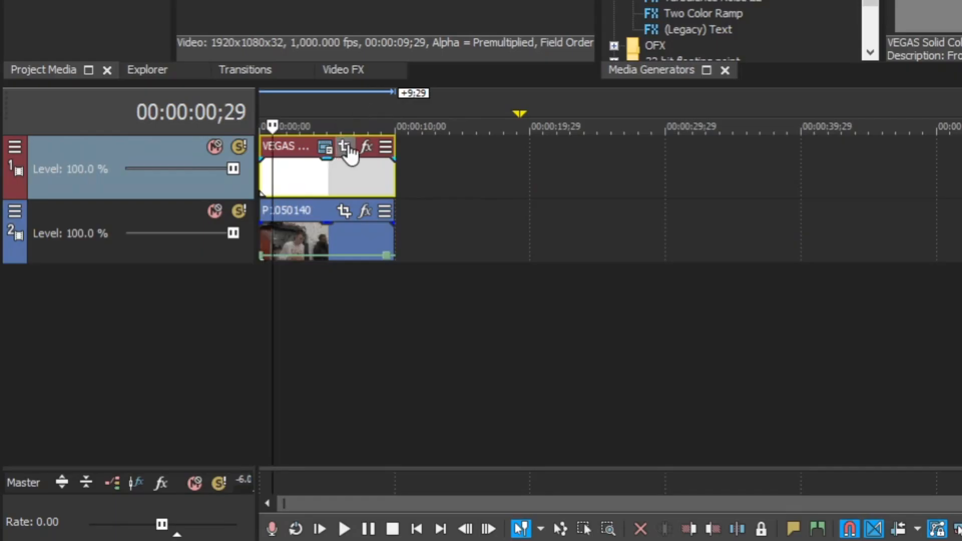
# - In Event Pan/Crop, drag the white mask frame's top edge down to shorten it
pyautogui.click(344, 147)
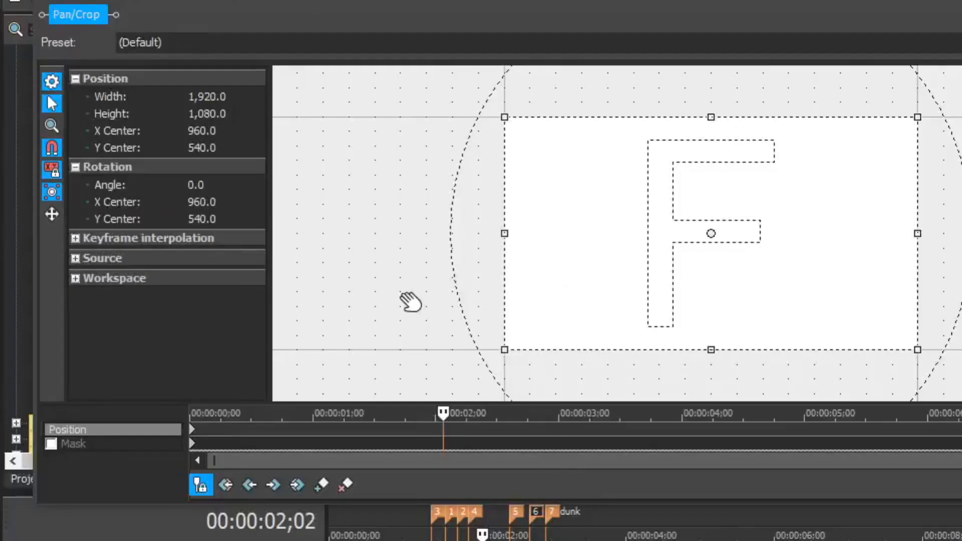
pyautogui.moveTo(79, 173)
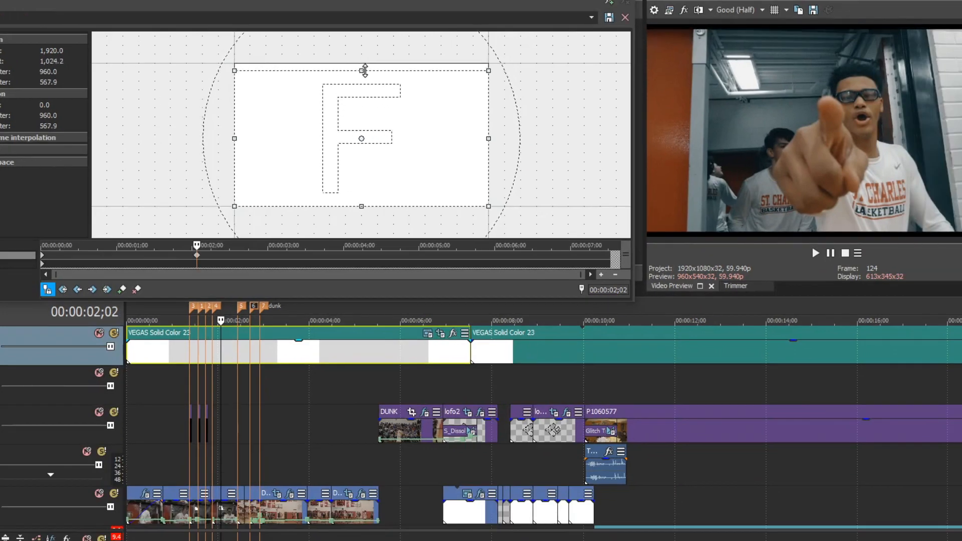
pyautogui.moveTo(364, 69); pyautogui.dragTo(364, 91)
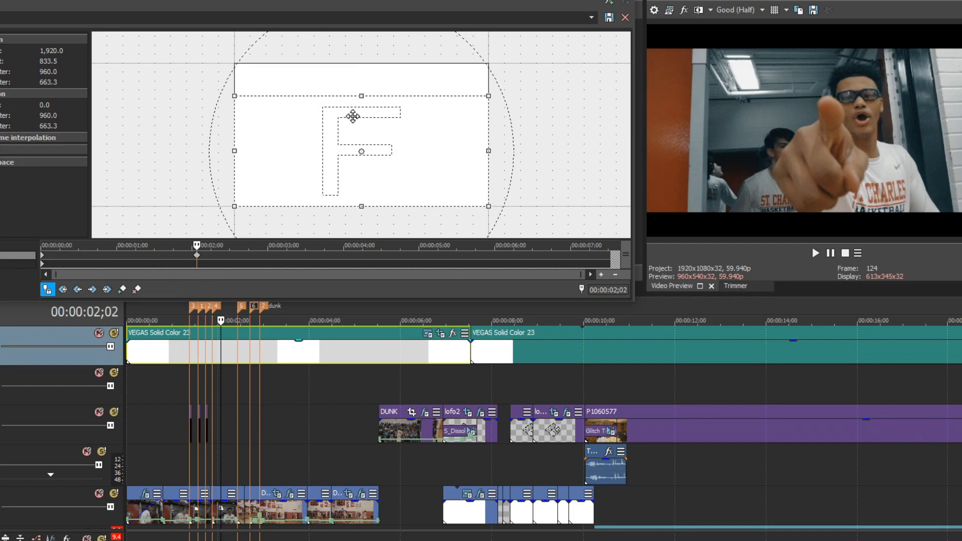
pyautogui.moveTo(343, 118)
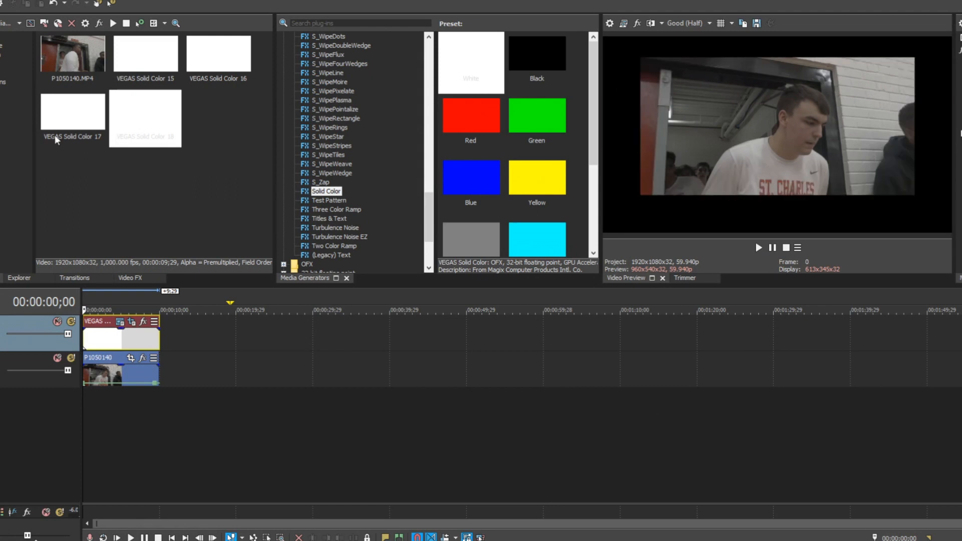
pyautogui.moveTo(261, 208)
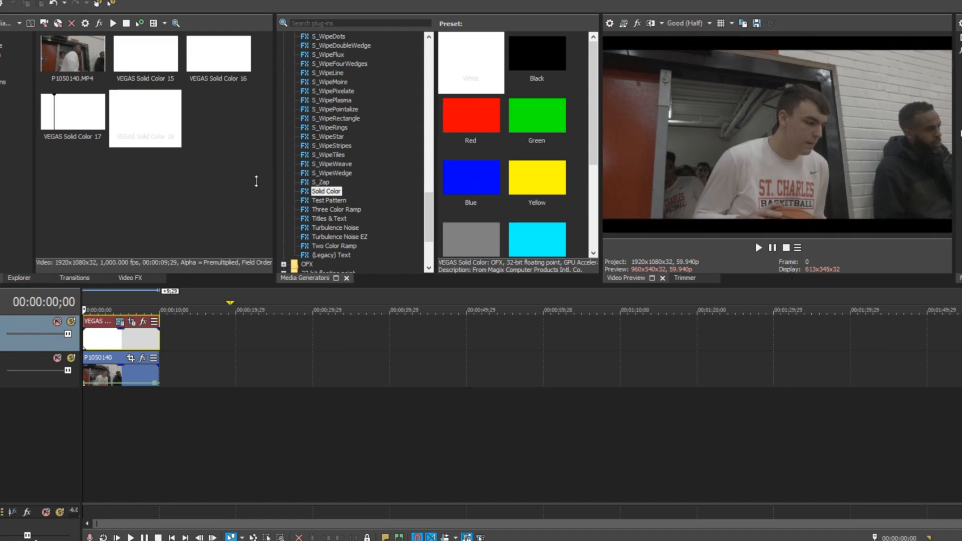
pyautogui.moveTo(363, 171)
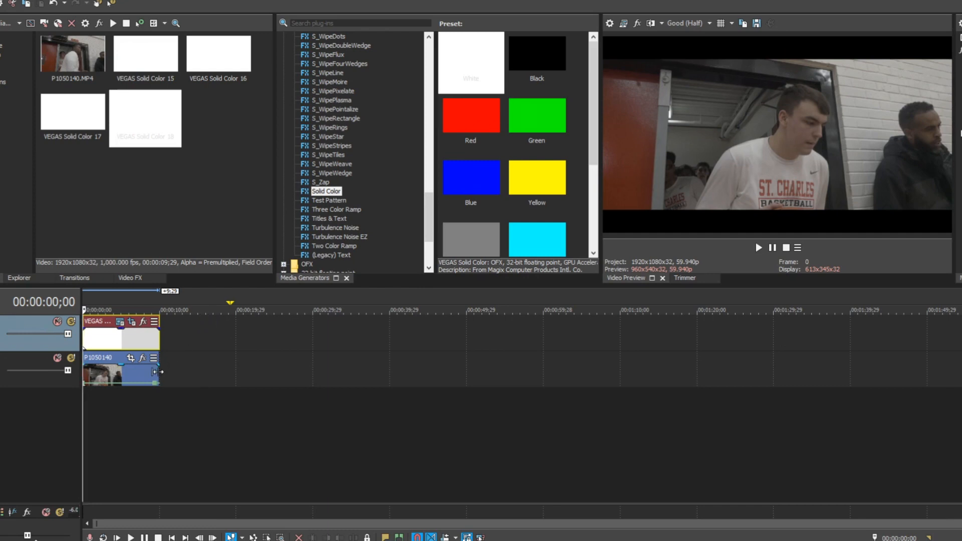
# - Extend the basketball clip to about 35 seconds and scrub near the mask's end
pyautogui.moveTo(159, 371); pyautogui.dragTo(347, 371)
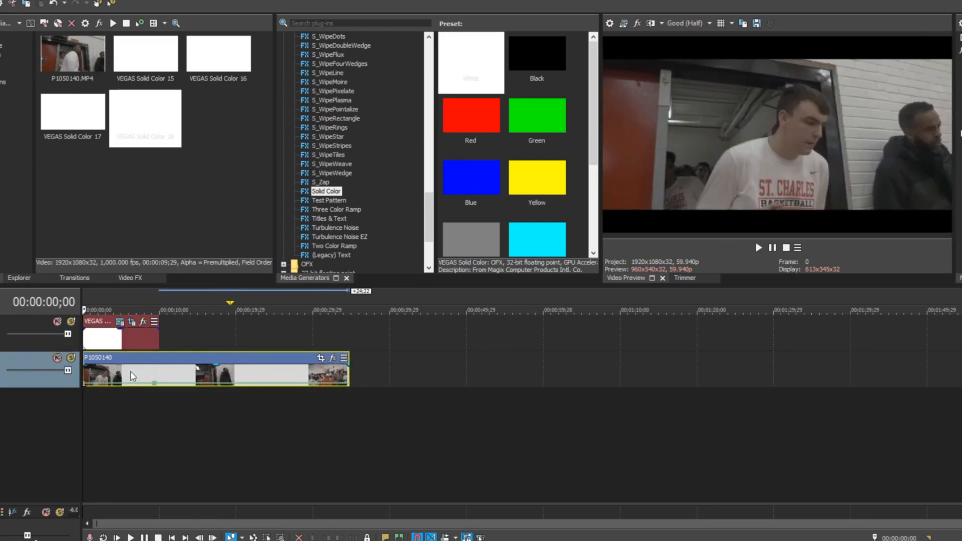
pyautogui.click(154, 310)
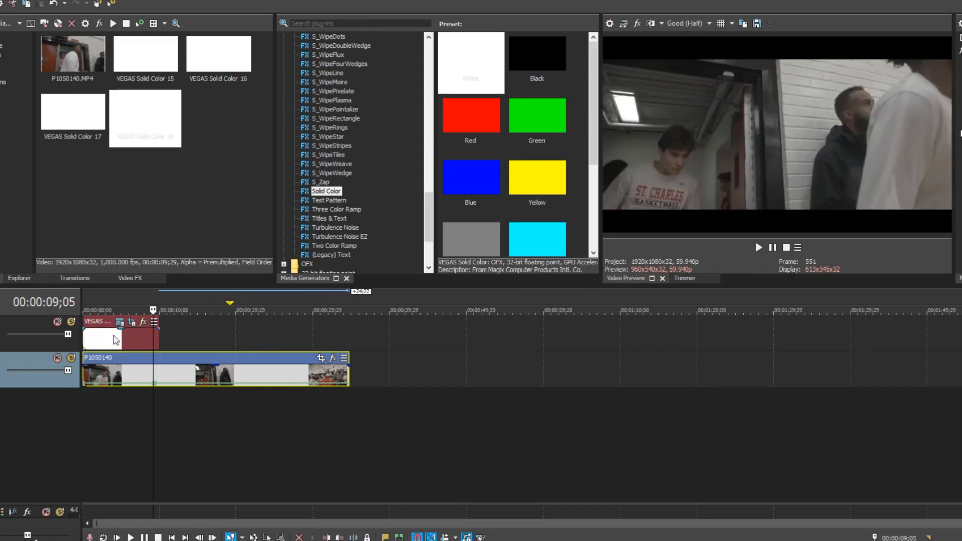
pyautogui.click(108, 310)
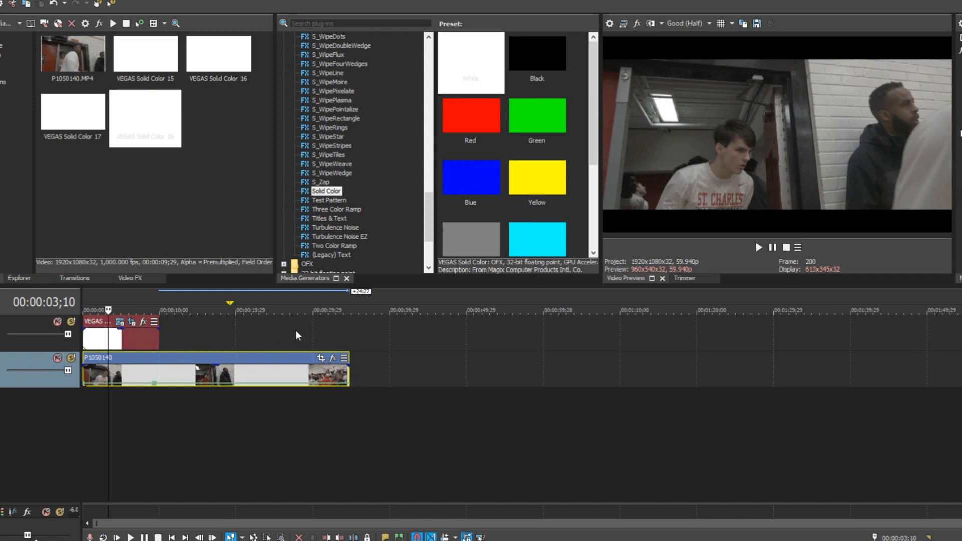
pyautogui.click(156, 308)
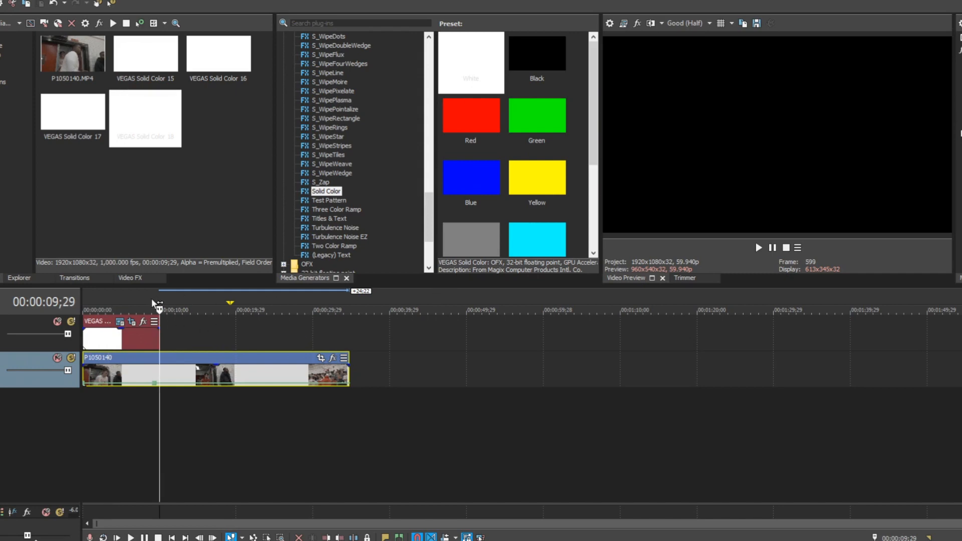
# - Play the timeline in the Video Preview to check where the bars end
pyautogui.click(759, 248)
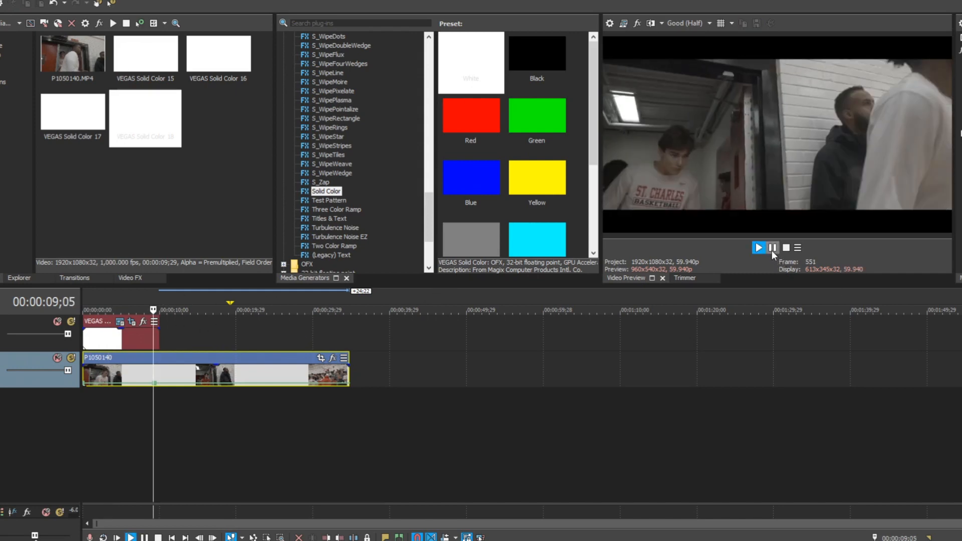
pyautogui.click(760, 247)
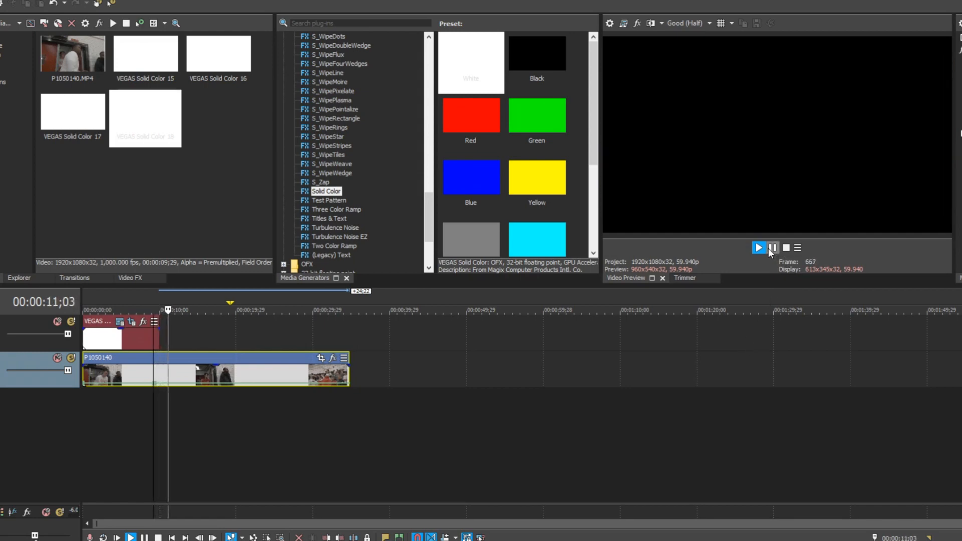
pyautogui.click(772, 248)
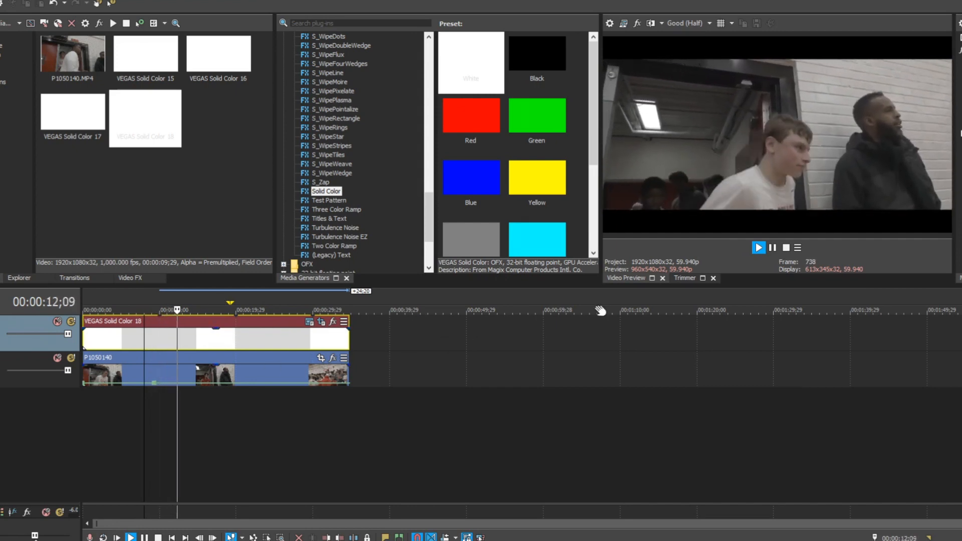
# - Play back past 18 seconds to confirm letterbox bars cover the full clip
pyautogui.click(772, 248)
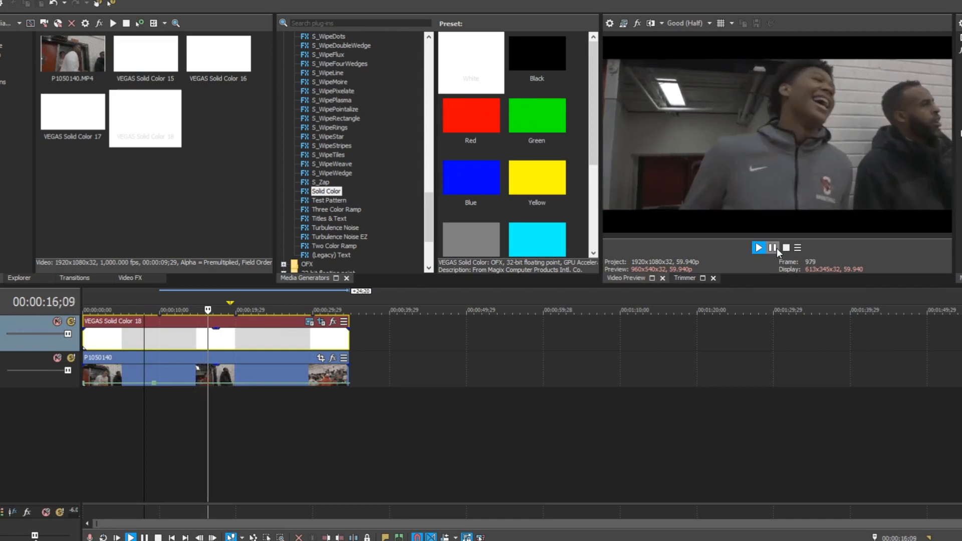
pyautogui.click(758, 248)
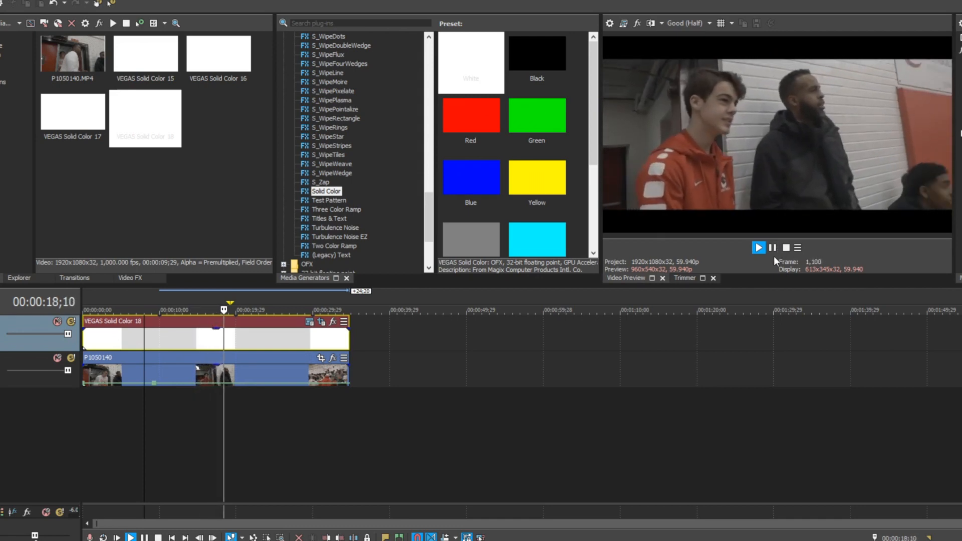